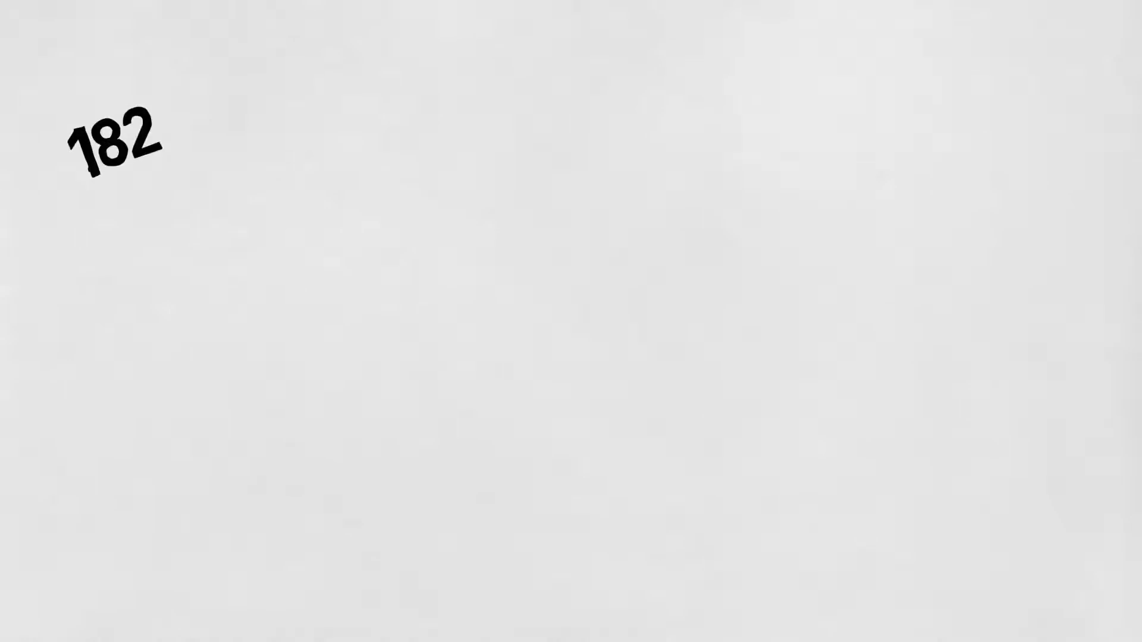
pyautogui.moveTo(134, 172); pyautogui.dragTo(207, 270)
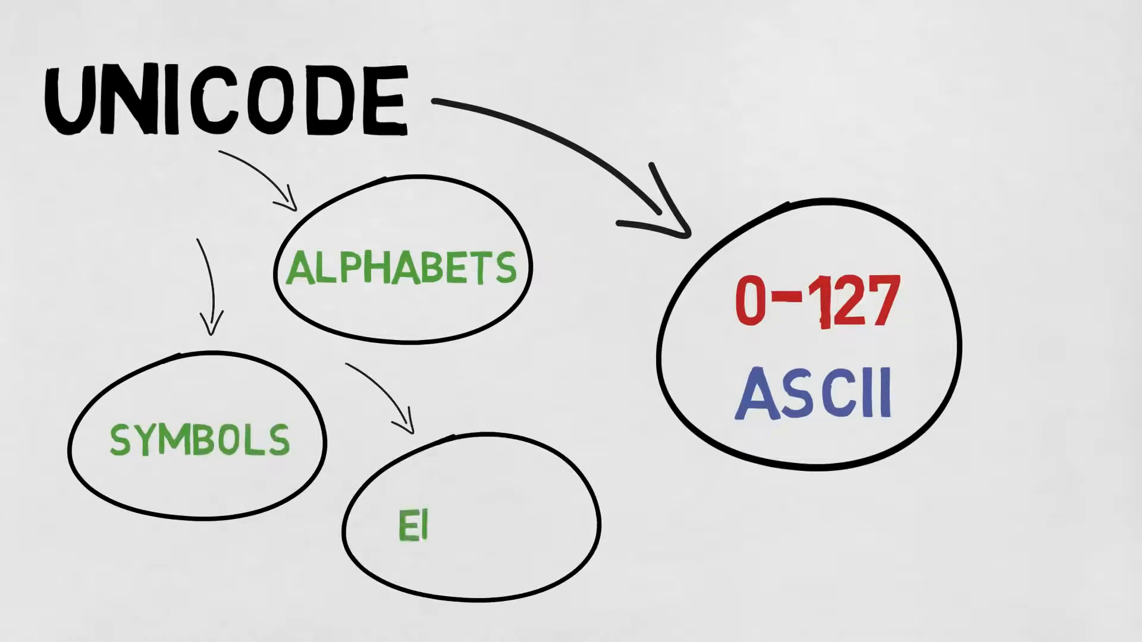
pyautogui.write('MOJIS')
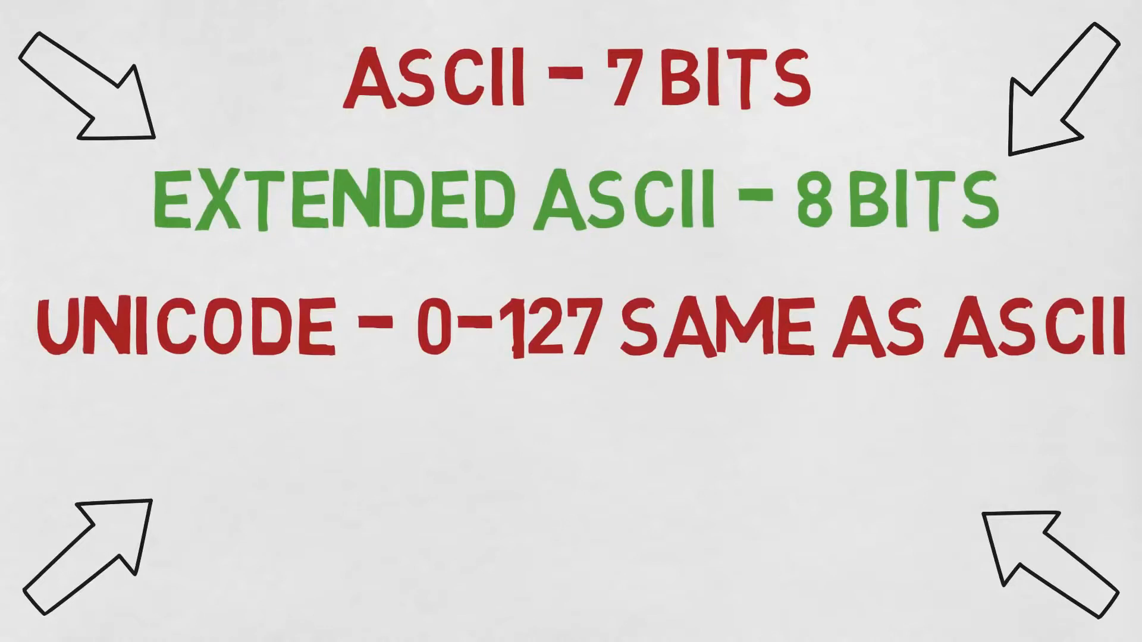
pyautogui.write('UNICODE - 8,')
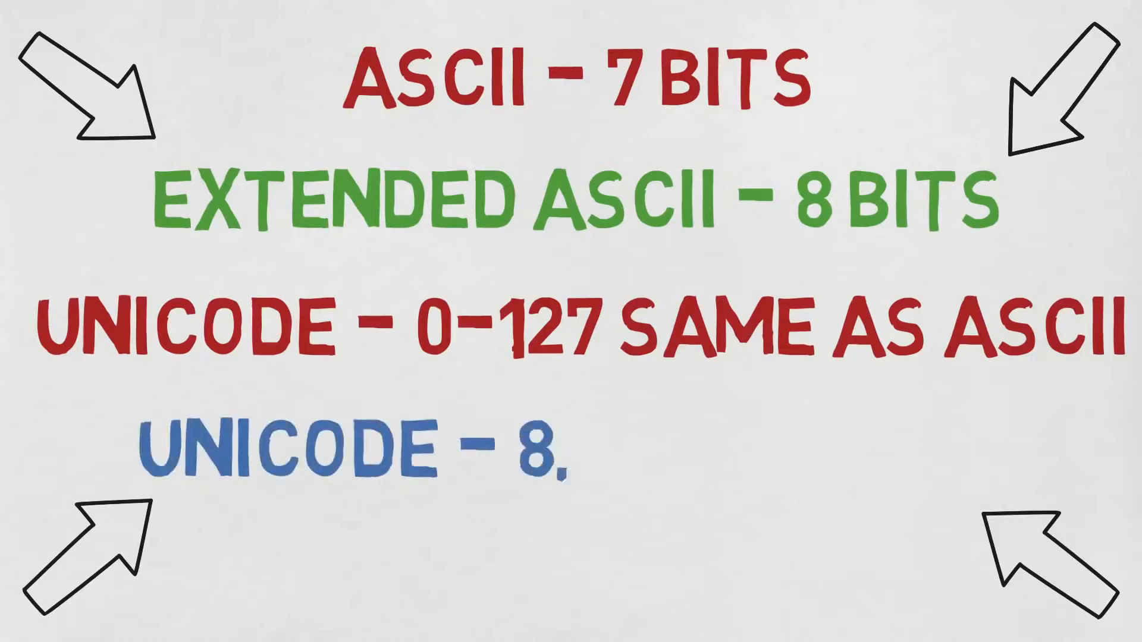
pyautogui.write('16 OR 32 BITS')
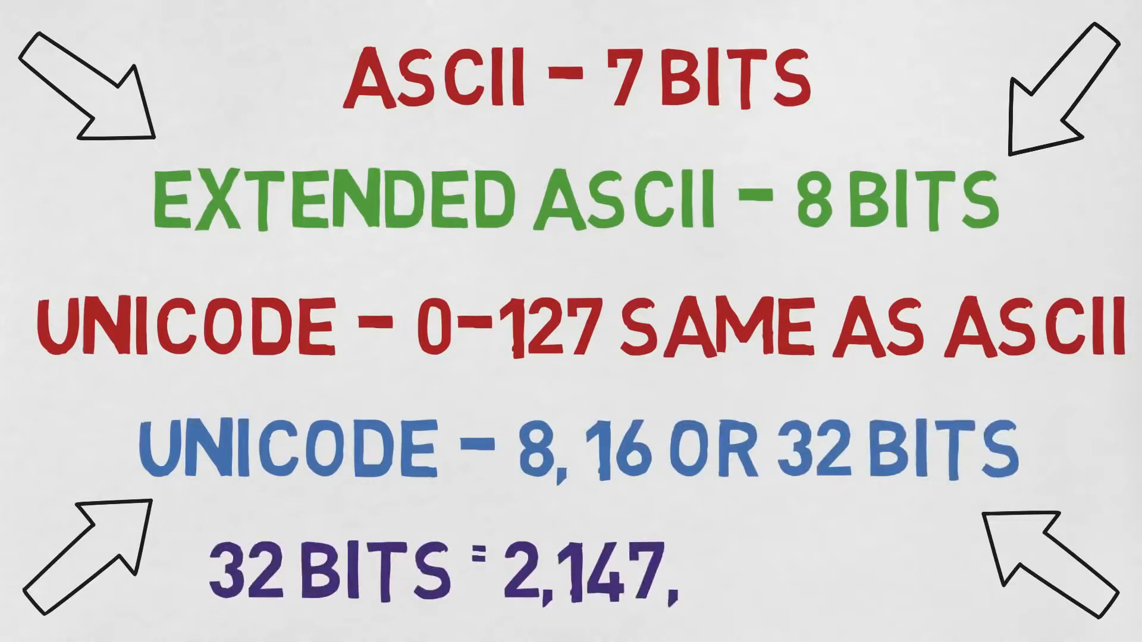
pyautogui.write('483,647')
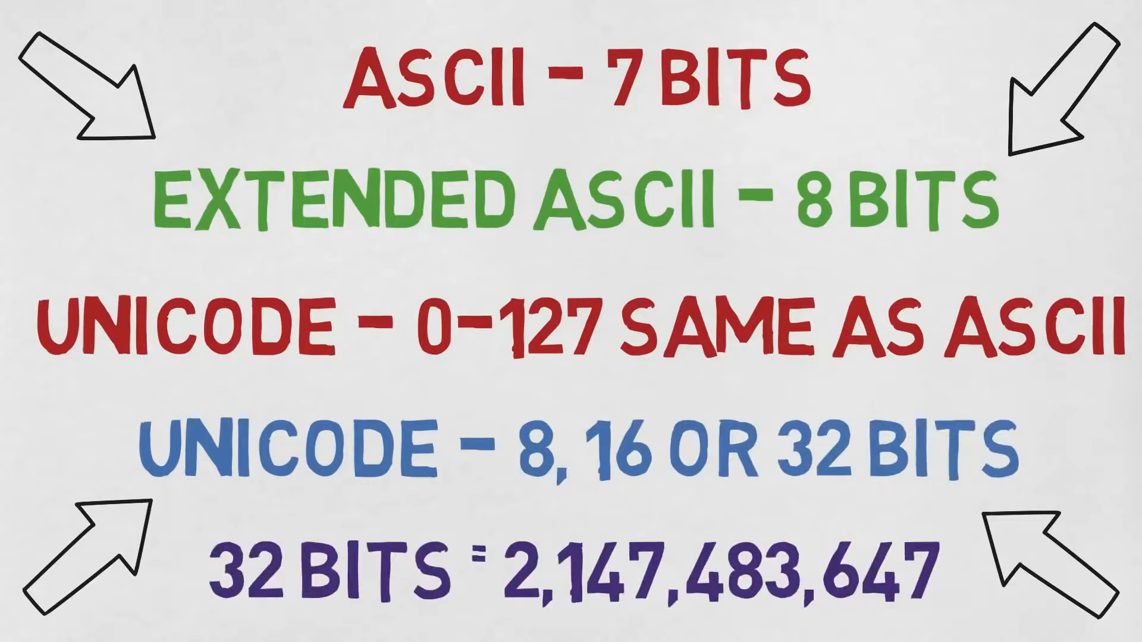